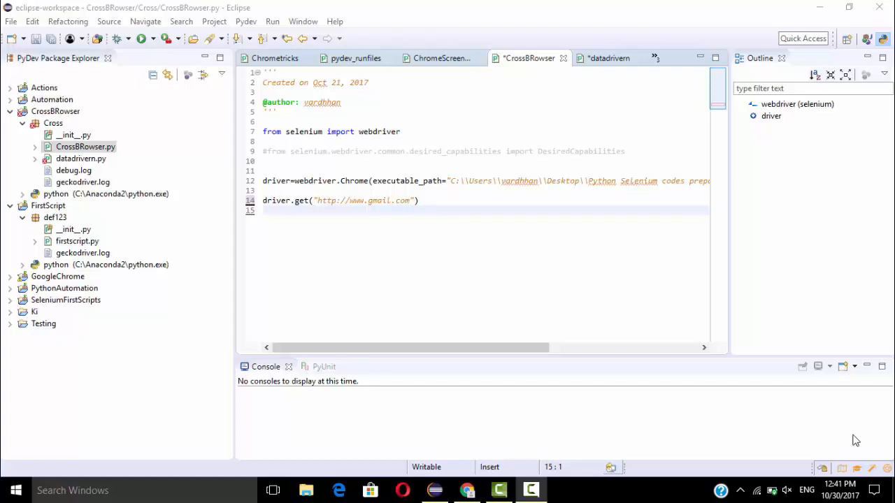
mouse_move(579, 458)
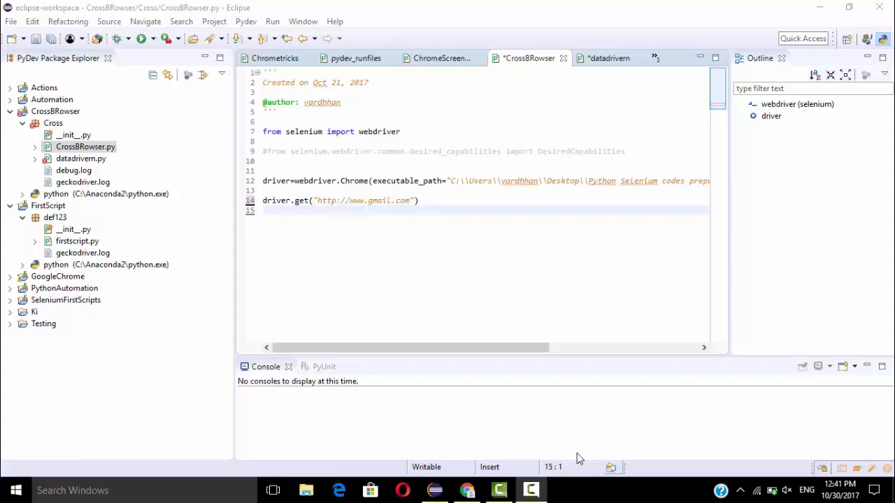
Bring up a Chrome window and maximize it to fill the screen.
left_click(467, 489)
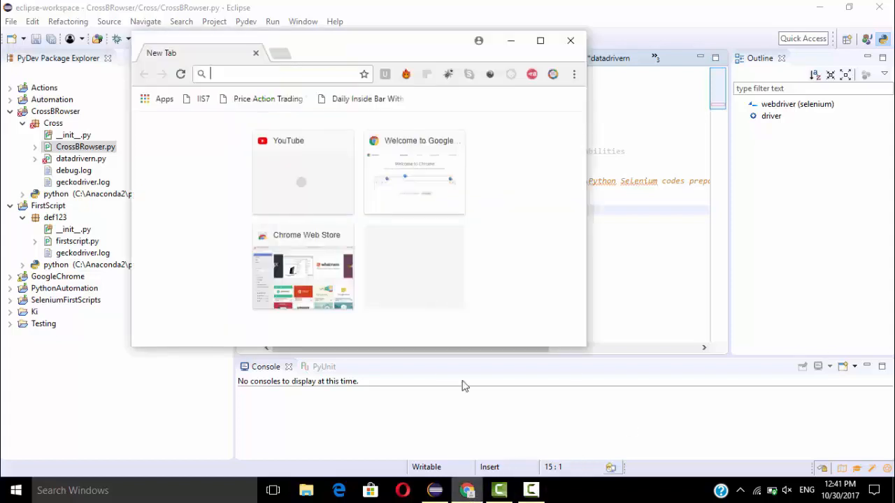
mouse_move(419, 49)
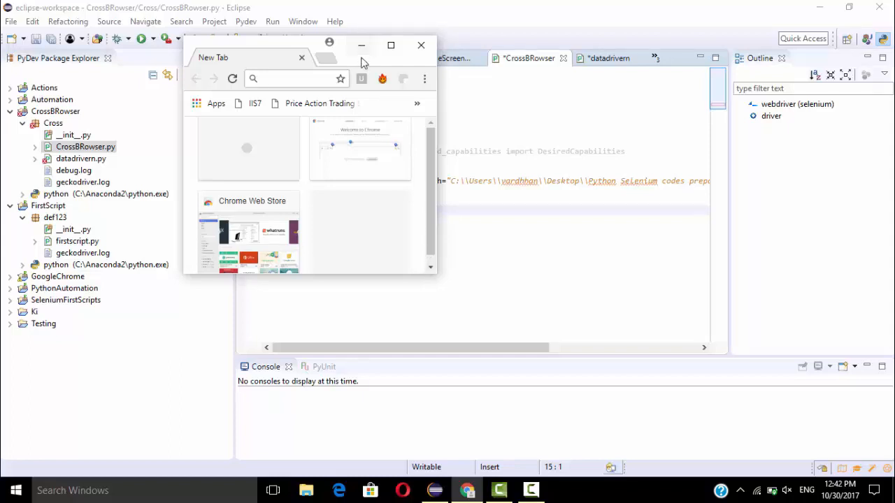
left_click(391, 45)
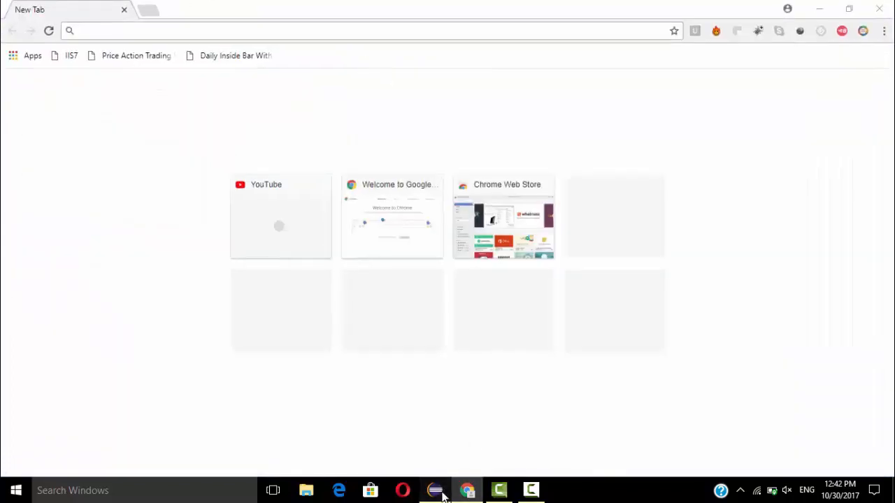
Add driver.set_window_size(width=800, height=1100) after the Gmail line and start a new line.
left_click(435, 489)
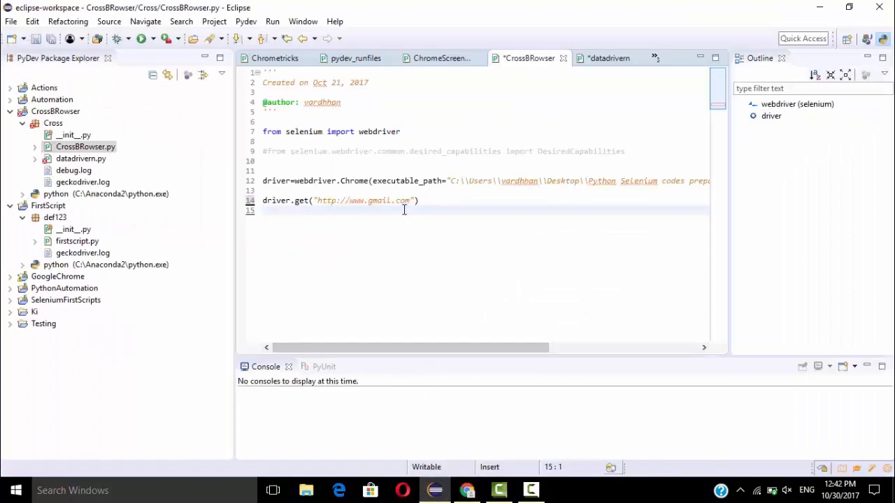
mouse_move(403, 126)
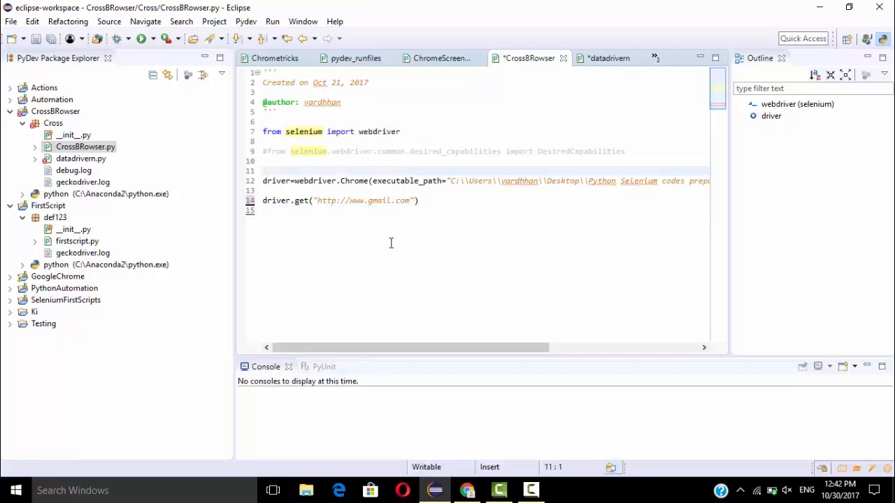
scroll("right", 3)
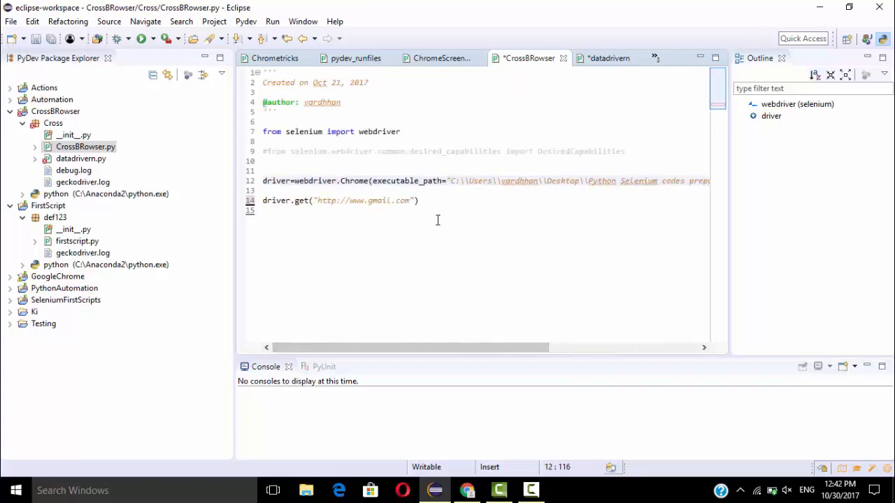
left_click(428, 201)
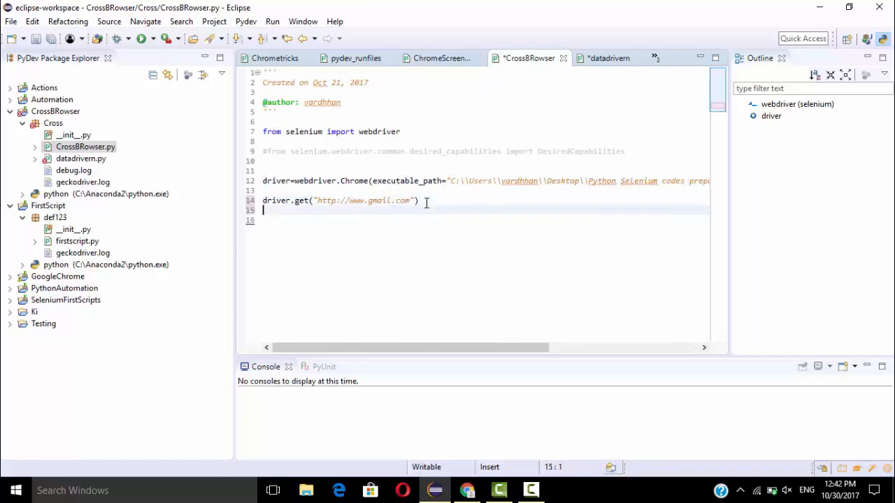
type("driver")
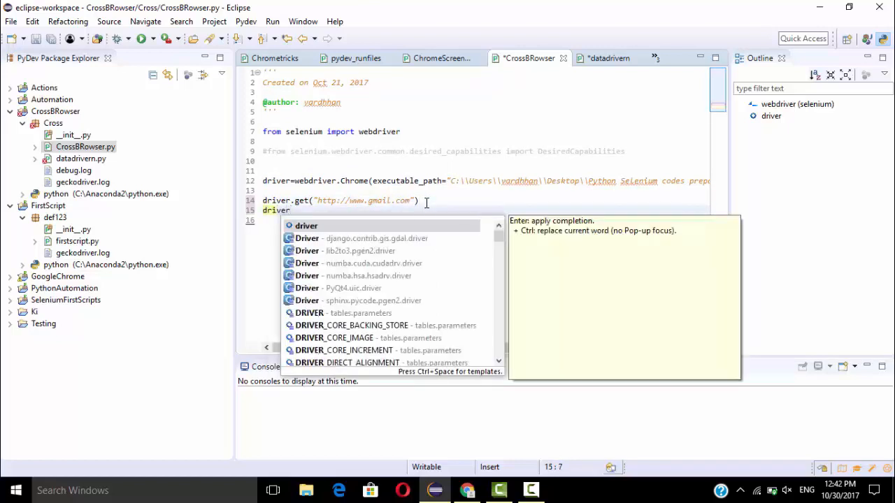
type(".se")
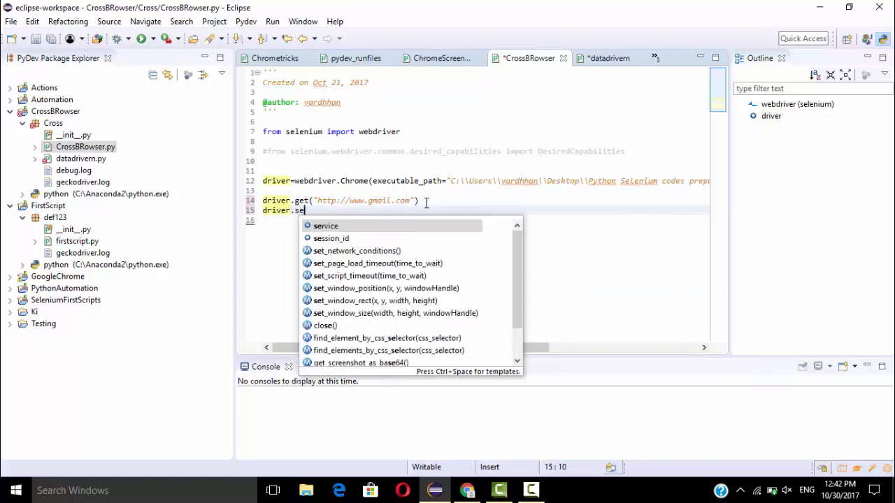
type("t")
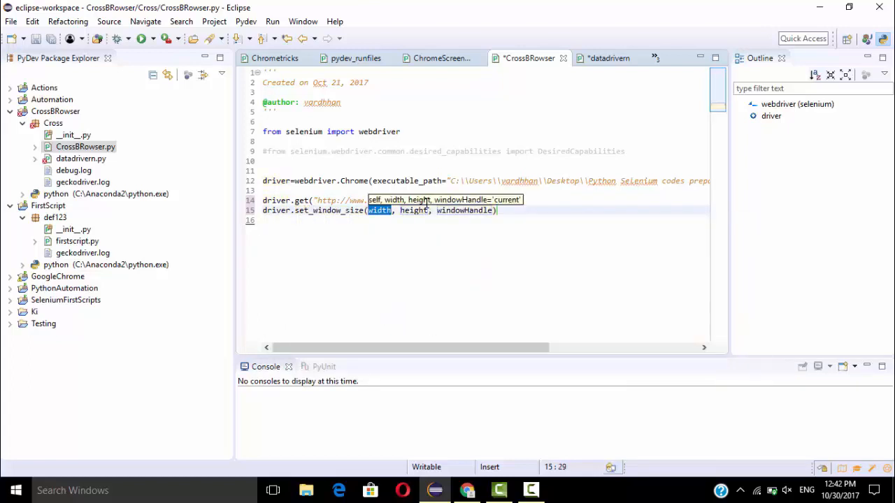
type("=")
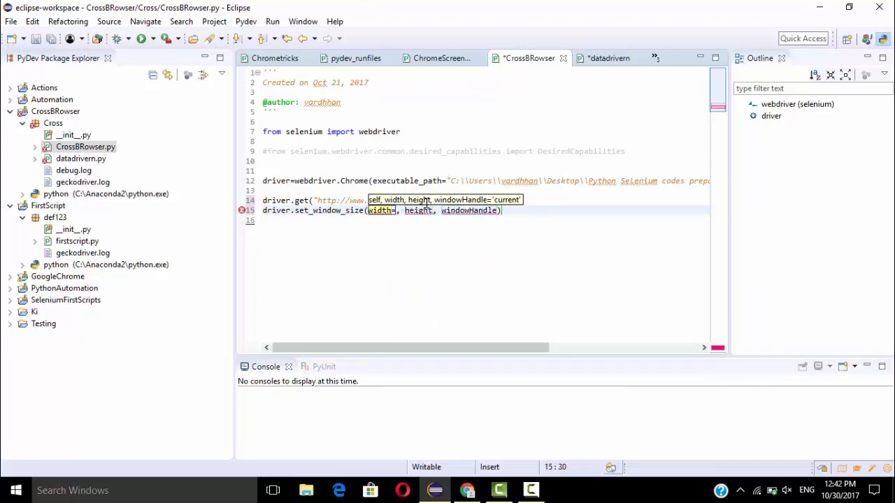
type("800")
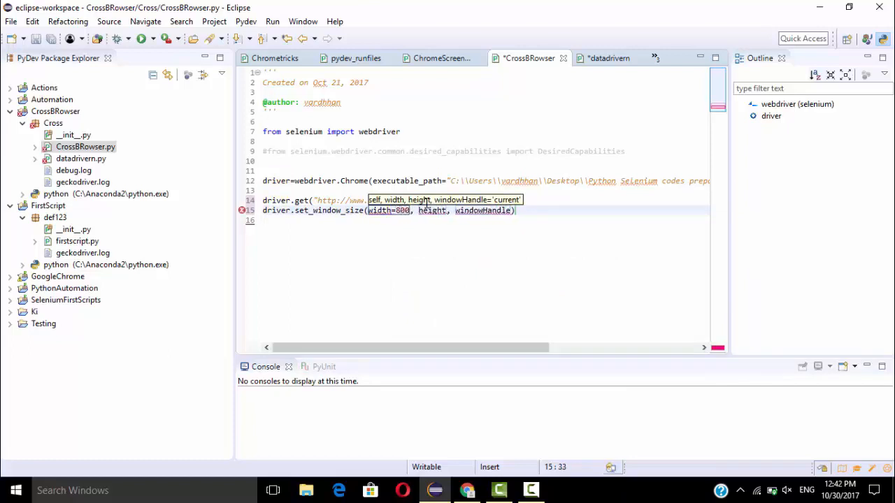
type("=1100")
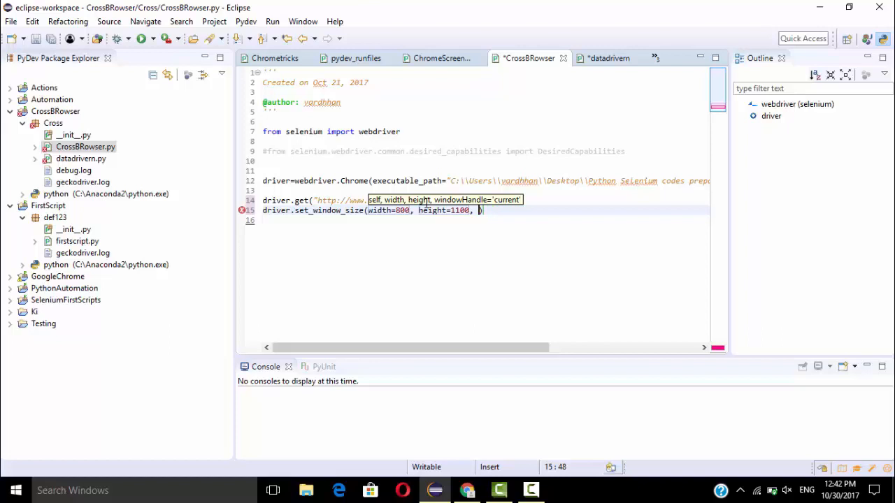
key("BackSpace")
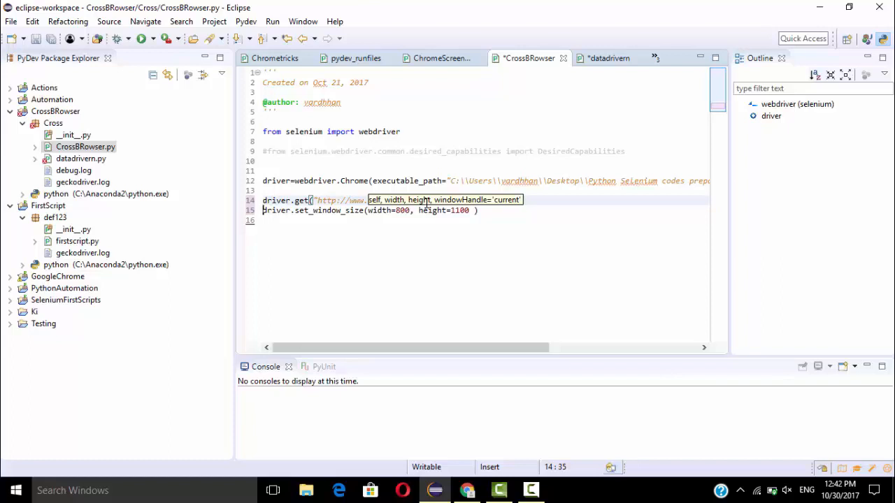
key("Return")
type("d")
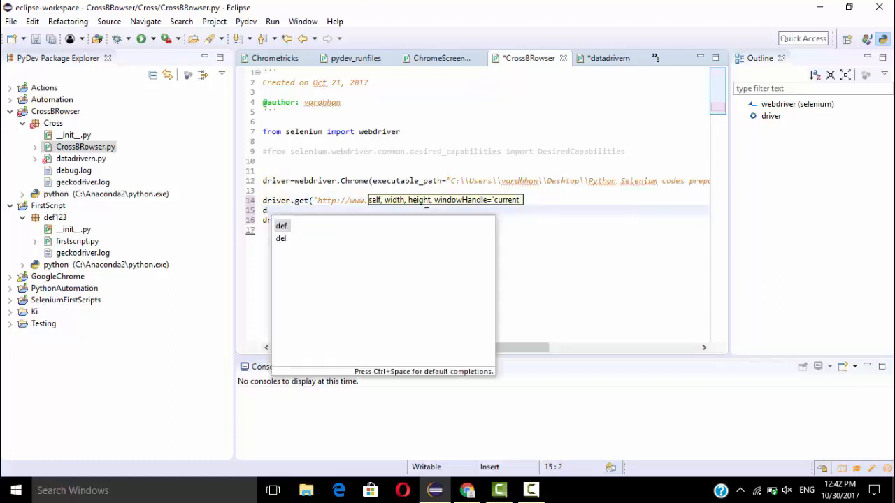
Add driver.implicitly_wait(5) lines before the second resize.
type("river.implicitly_wait(time_to_wait")
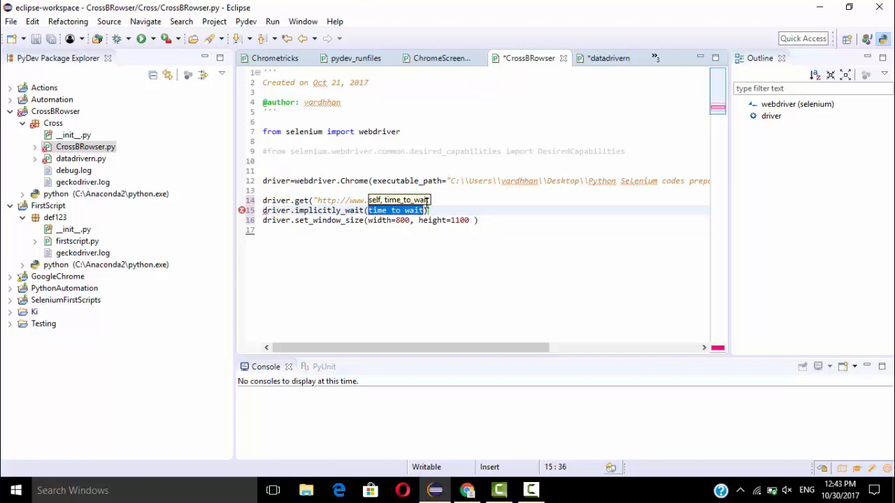
type("5")
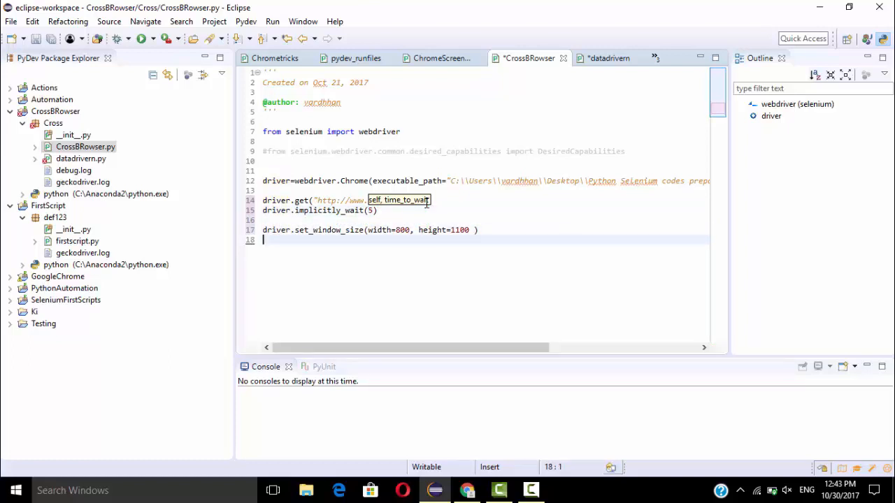
type("driver.implicitly_wait")
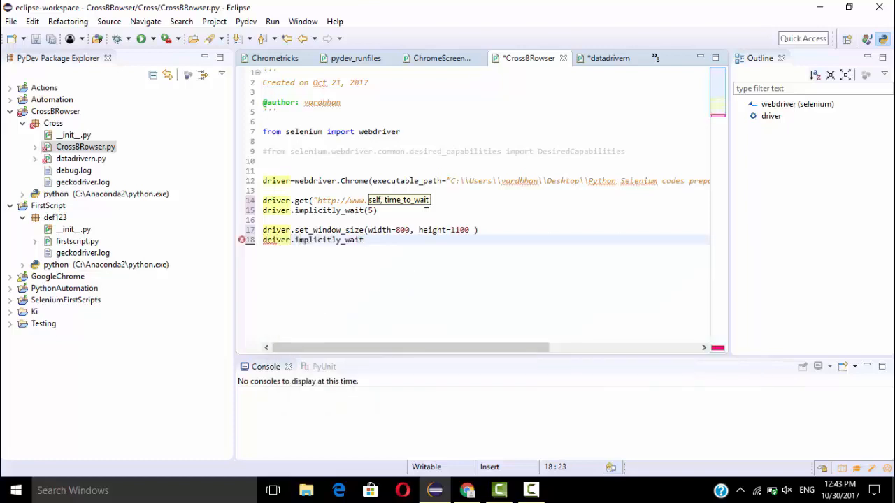
type("(5)")
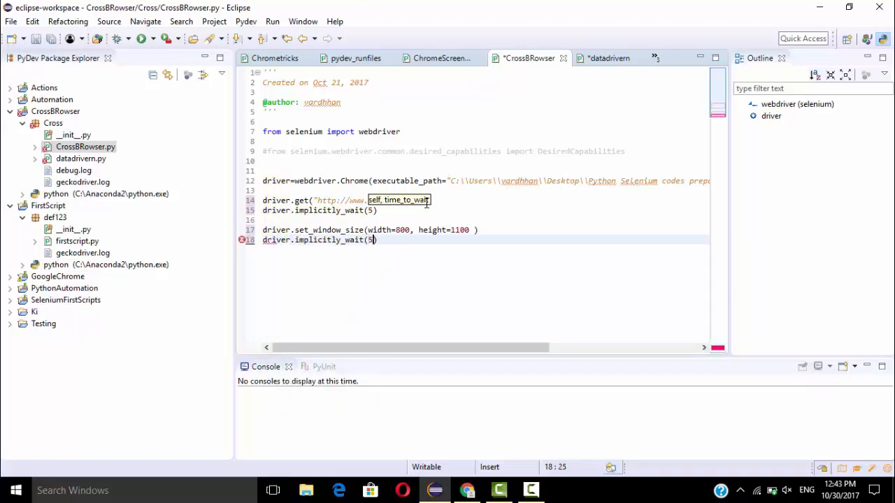
type("driver.set_window_size")
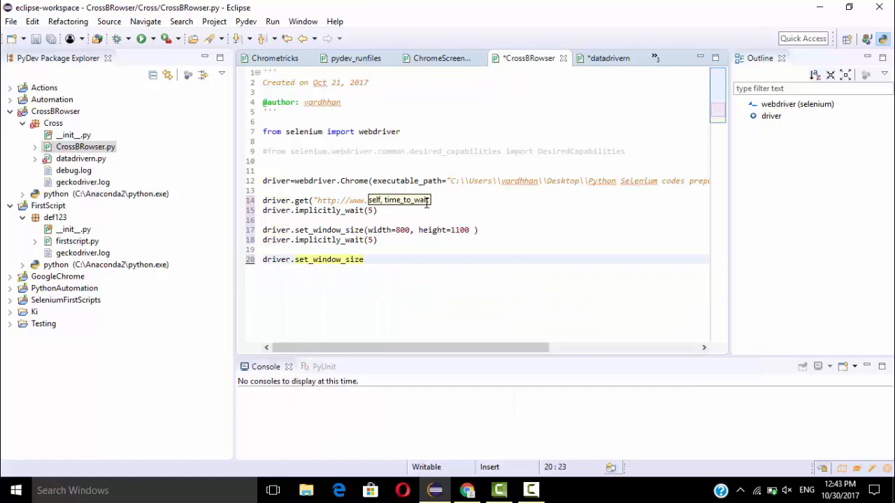
Add driver.set_window_size(width=600, height=1500) followed by another implicit wait.
type("(width")
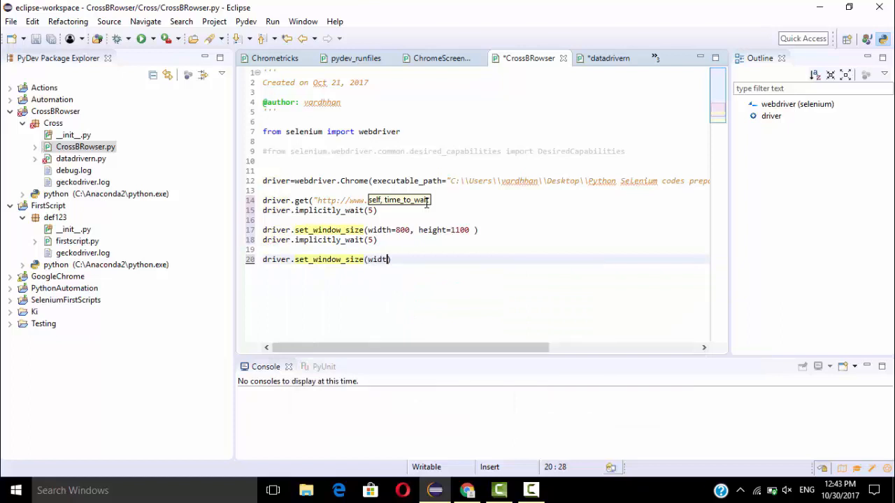
type("=")
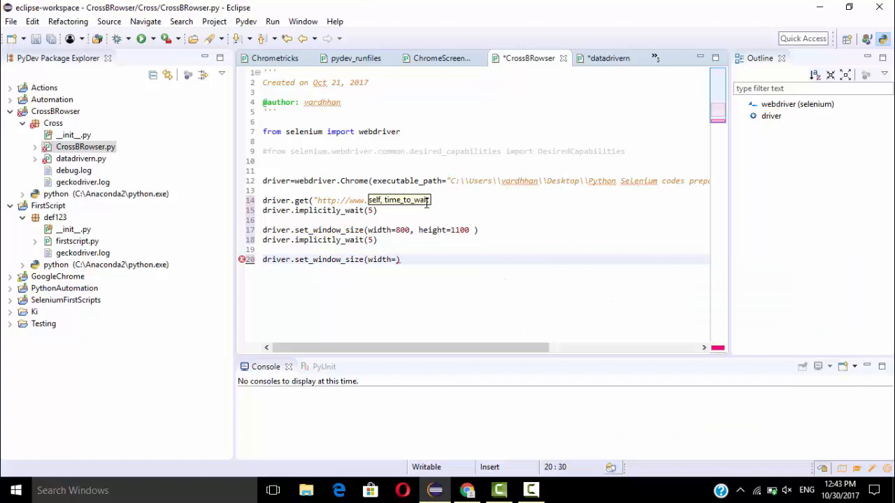
type("600,")
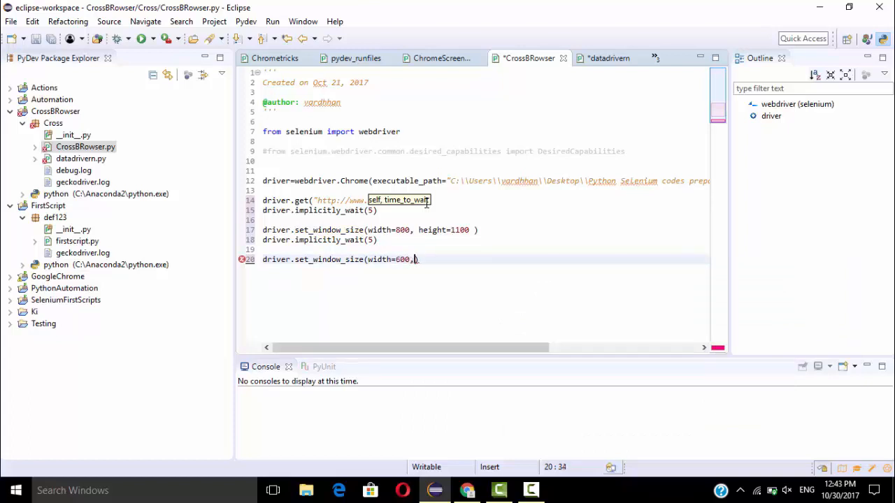
type("height=")
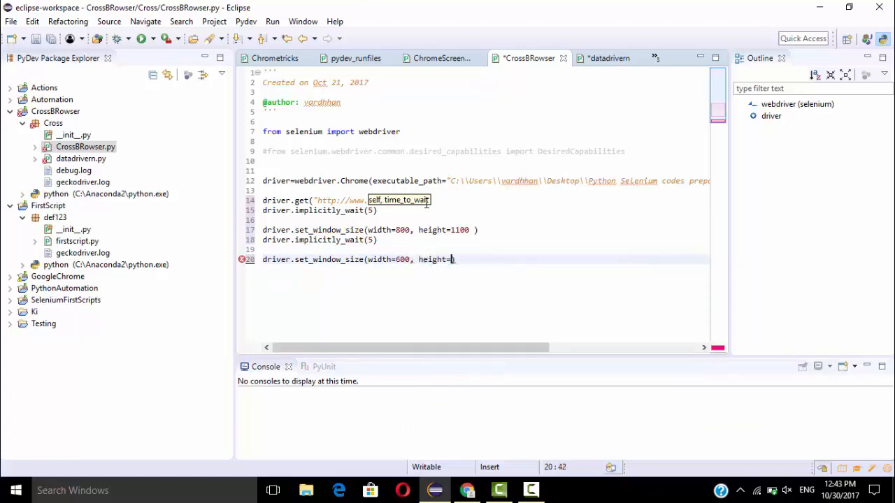
type("15000")
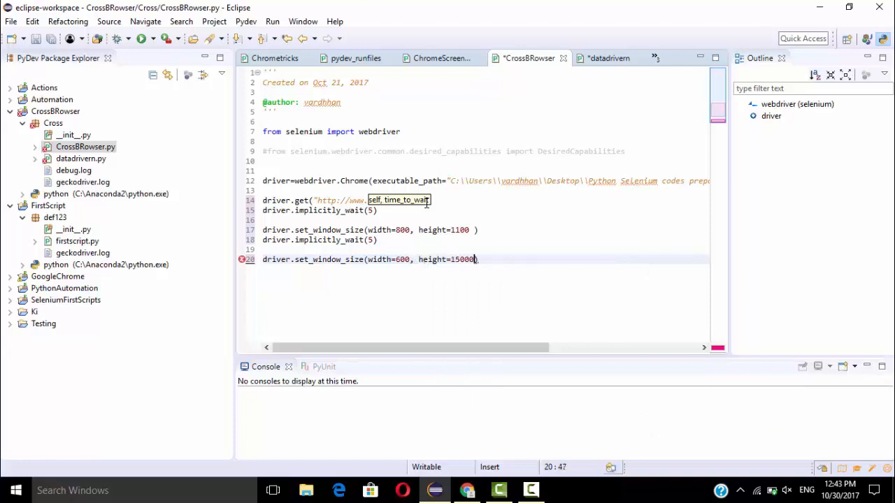
key("Backspace")
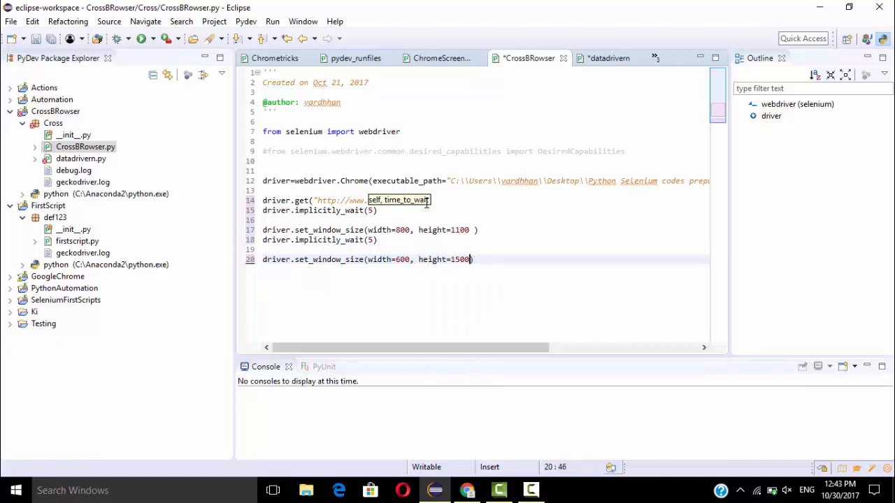
type("driver.implicitly_wait")
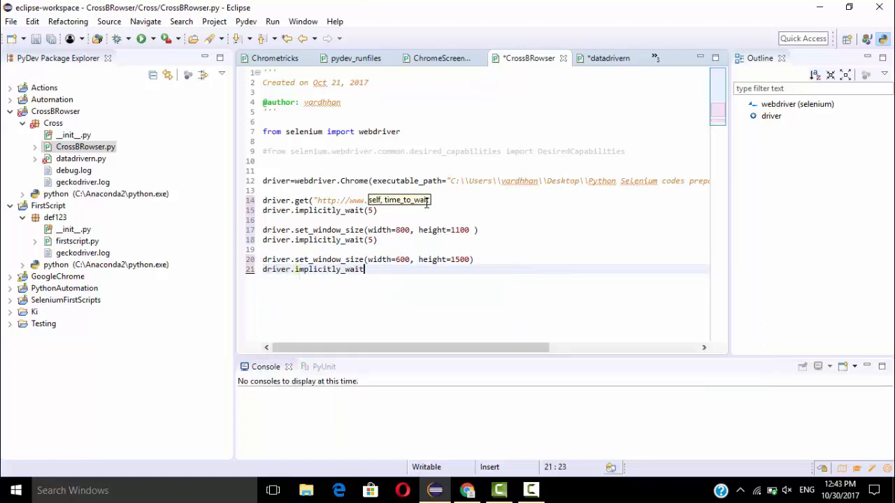
type("(5")
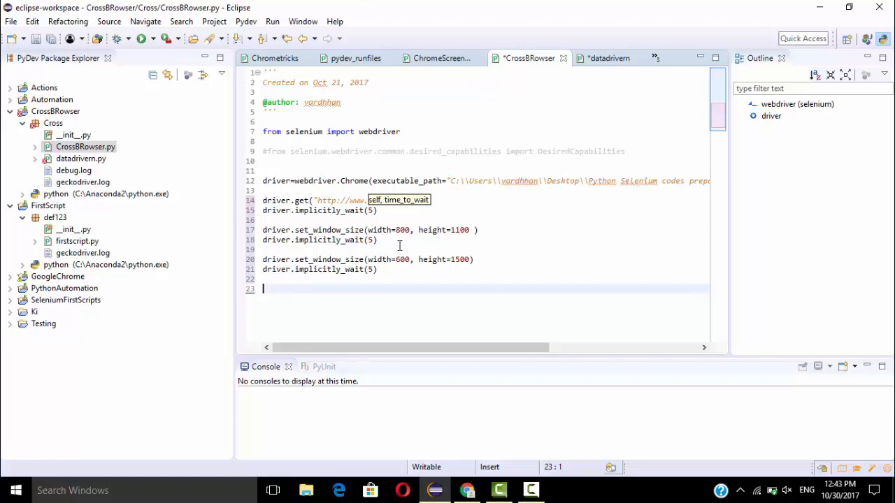
mouse_move(395, 394)
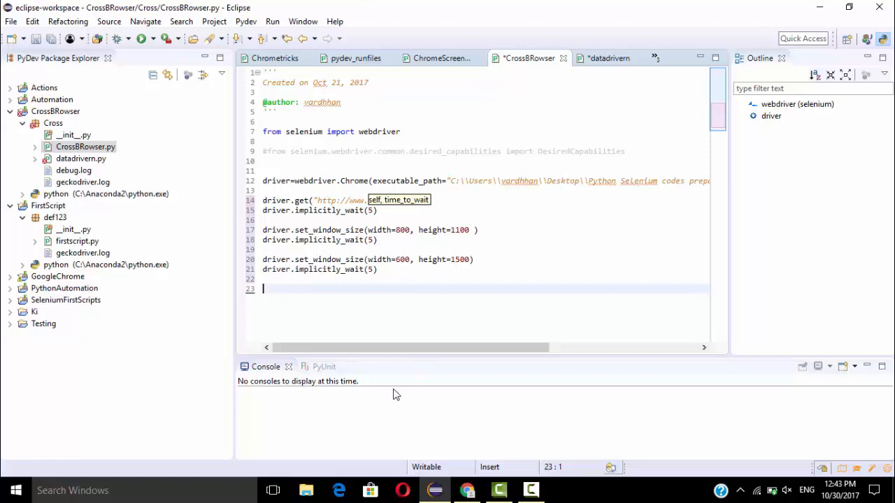
mouse_move(403, 277)
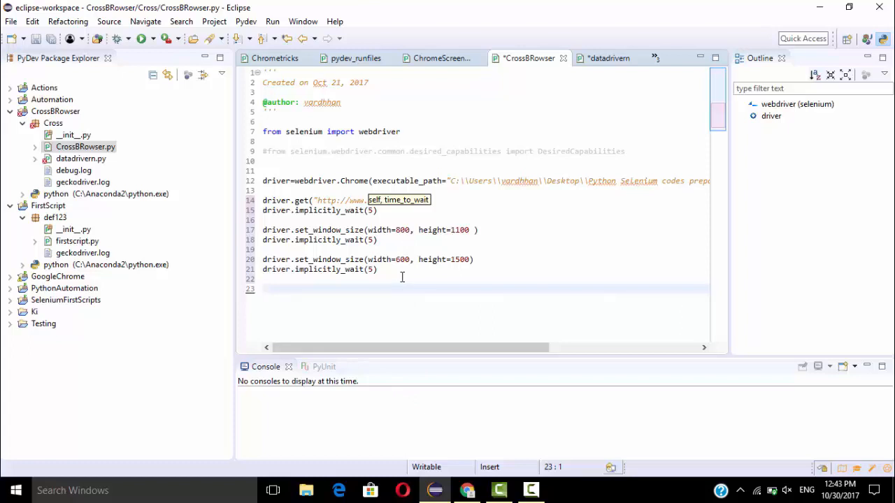
Add position = driver.get_window_position() to the script.
type("driver.")
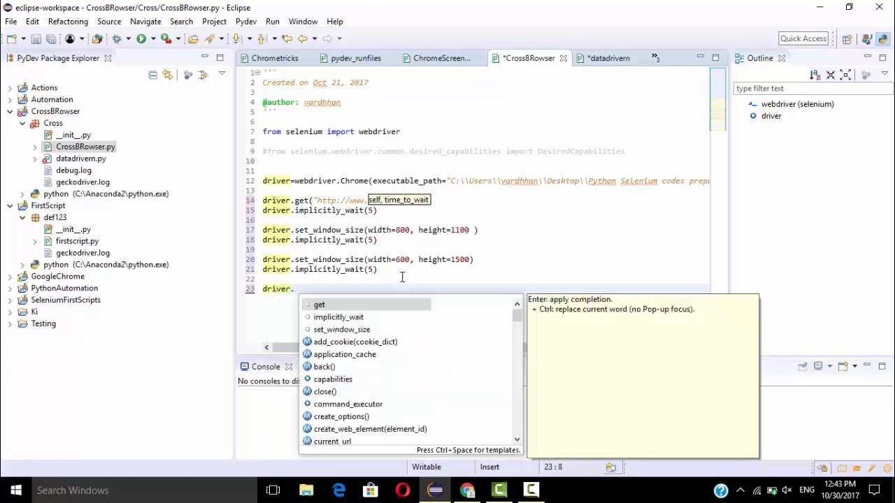
type("et")
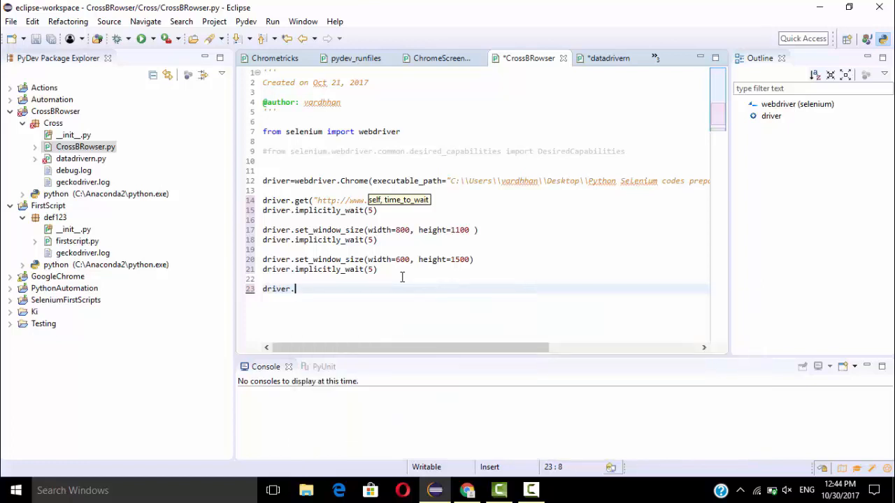
type("get_window_position(")
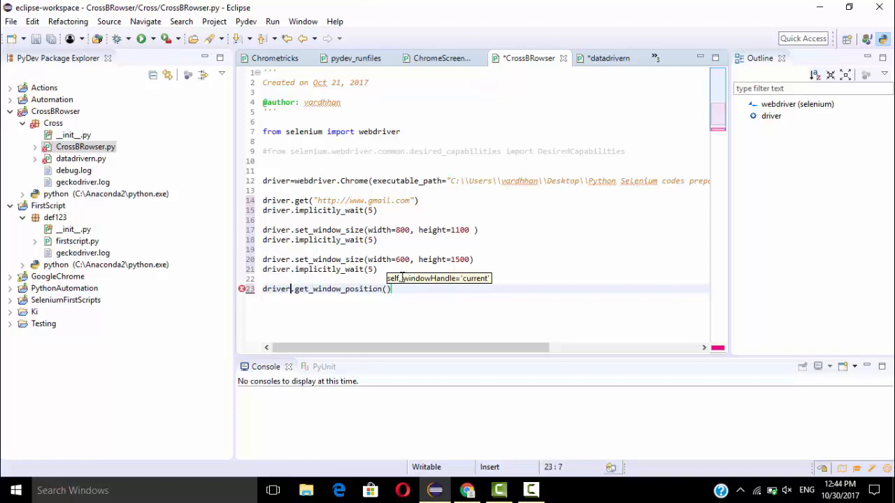
type("pos=")
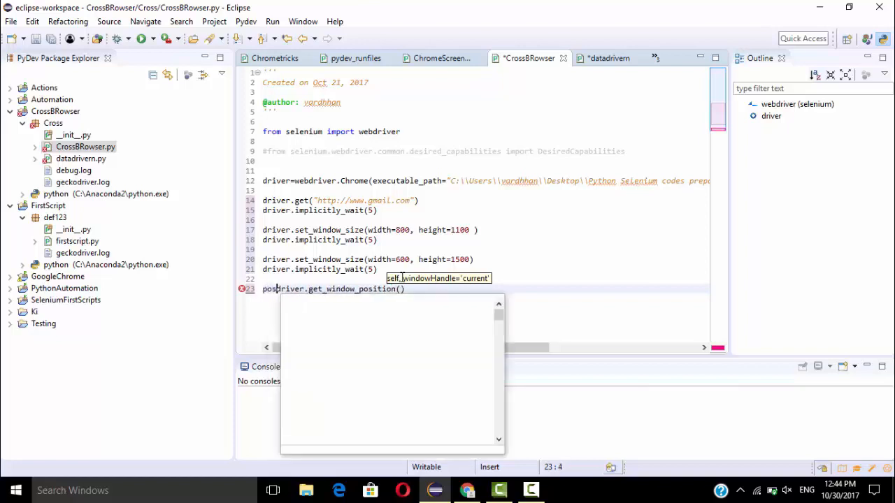
type("ition =")
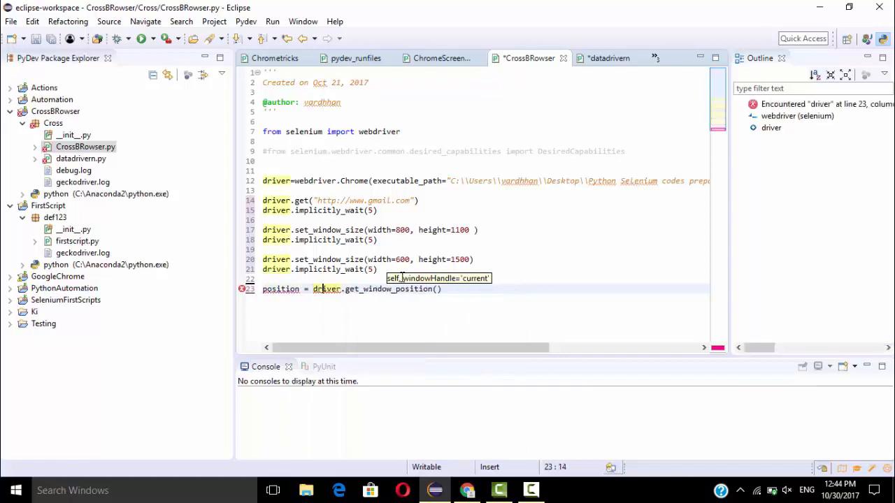
Add print position on the next line, completing the variable name.
key("Return")
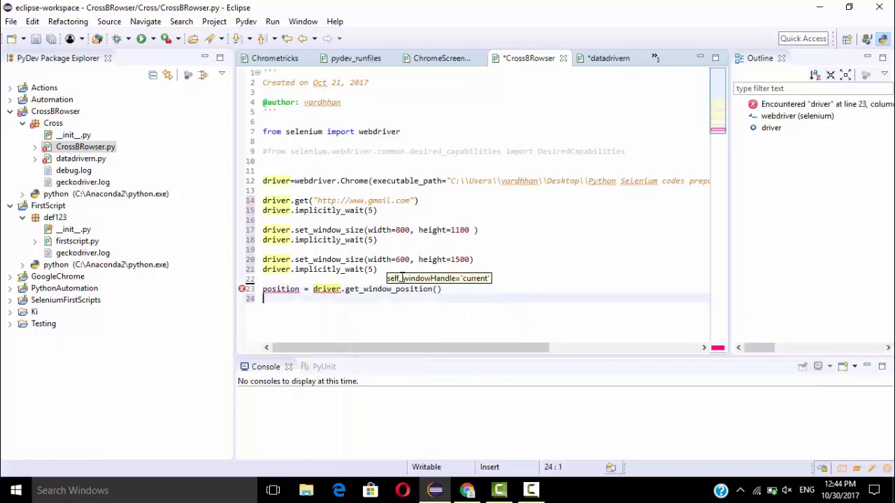
type("p")
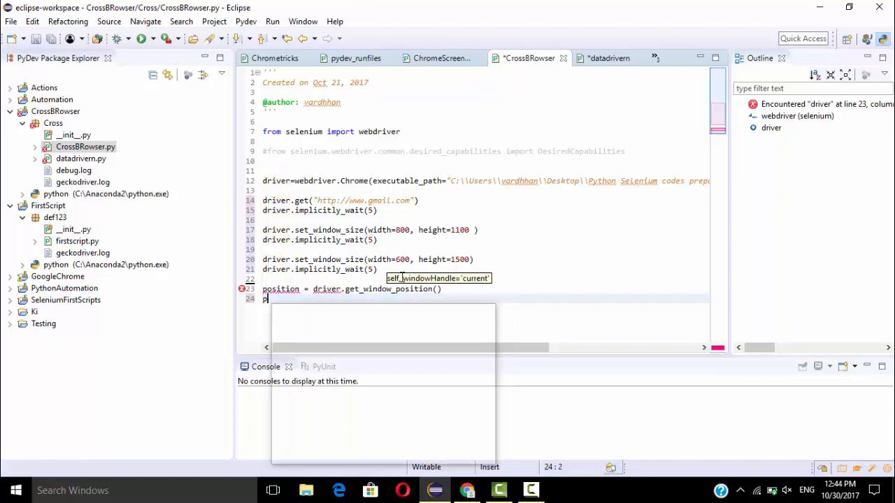
type("print positi")
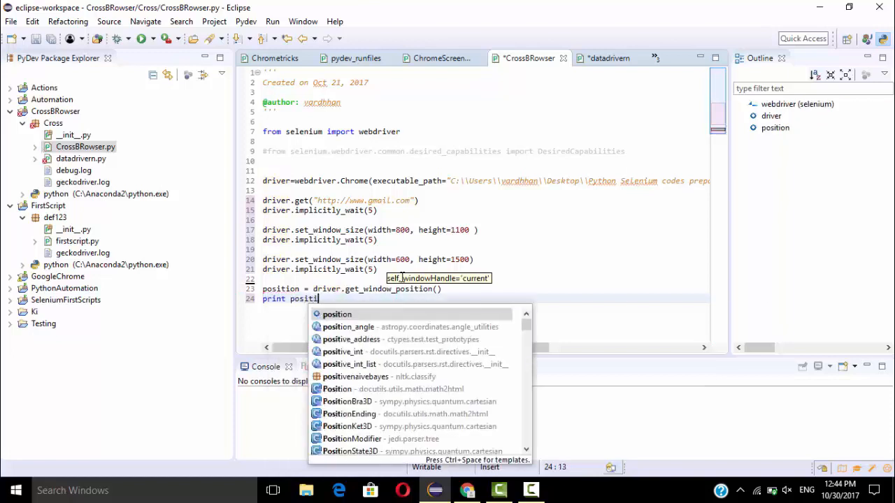
left_click(335, 313)
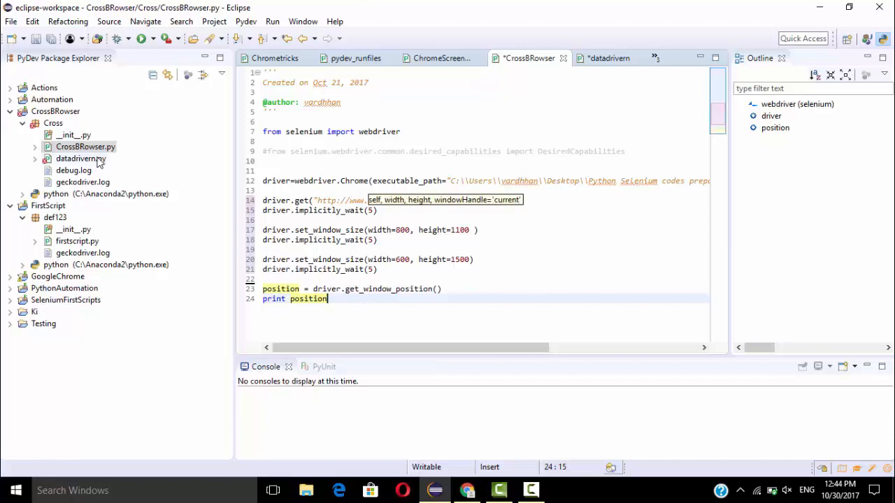
Run CrossBRowser.py as a Python unit-test, saving it but leaving datadriven.py out.
right_click(86, 147)
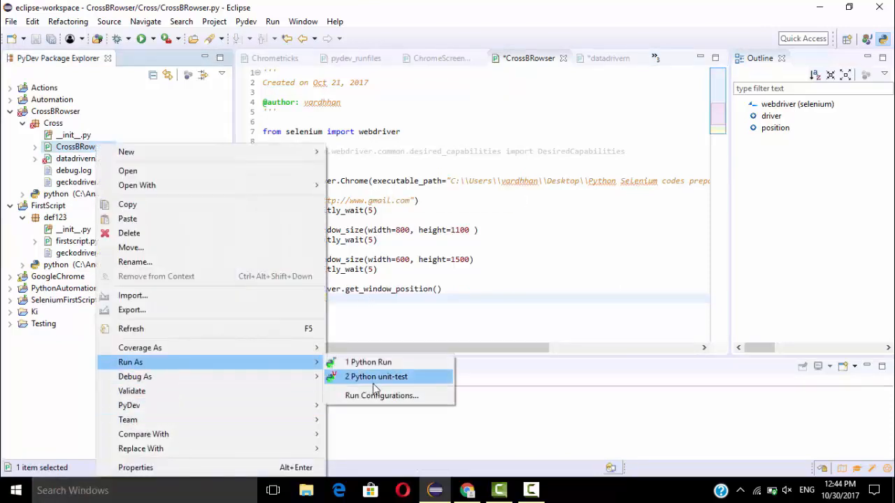
left_click(369, 362)
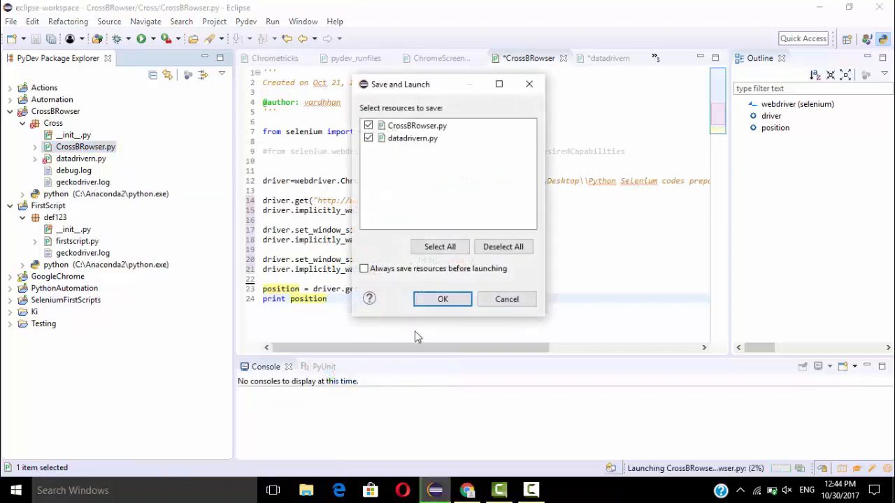
left_click(369, 138)
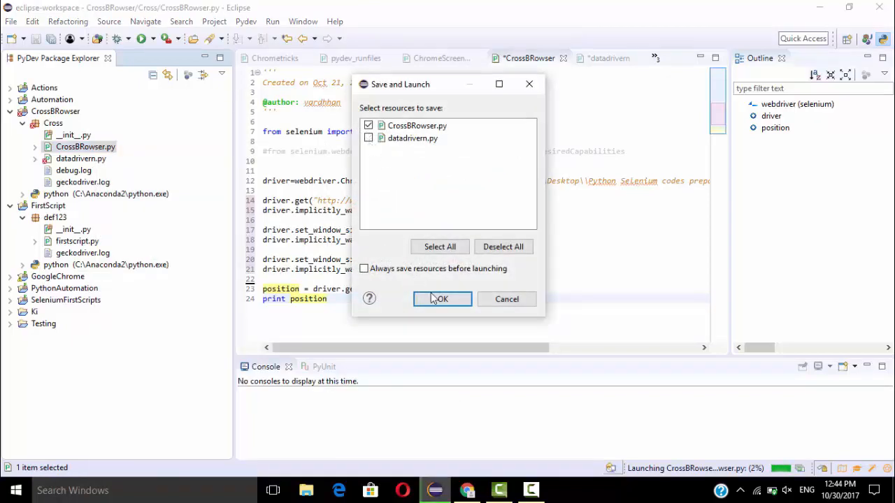
left_click(442, 300)
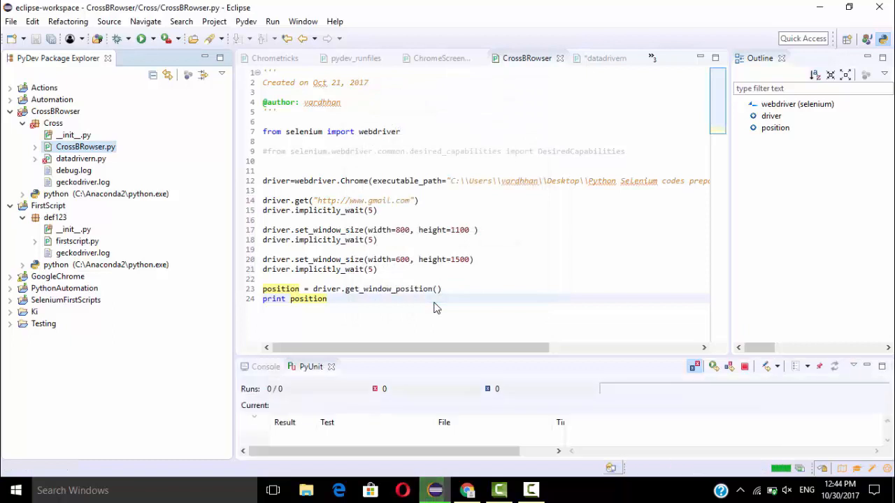
left_click(266, 366)
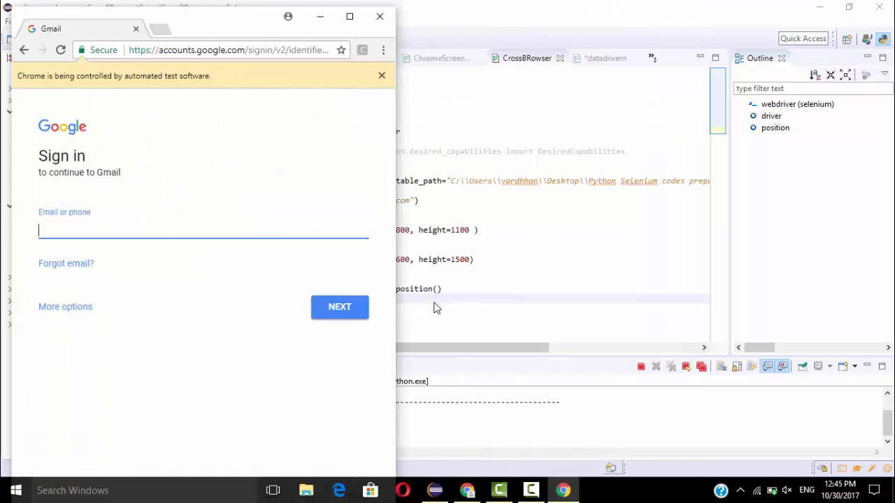
mouse_move(500, 241)
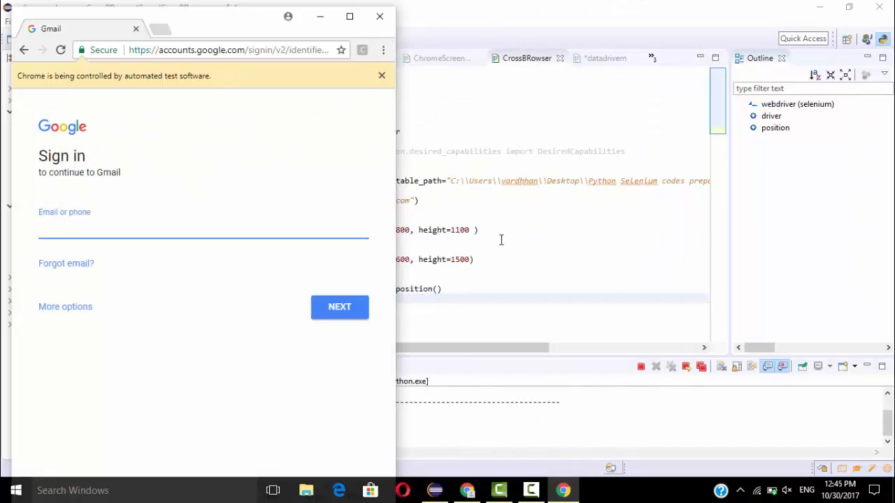
mouse_move(499, 246)
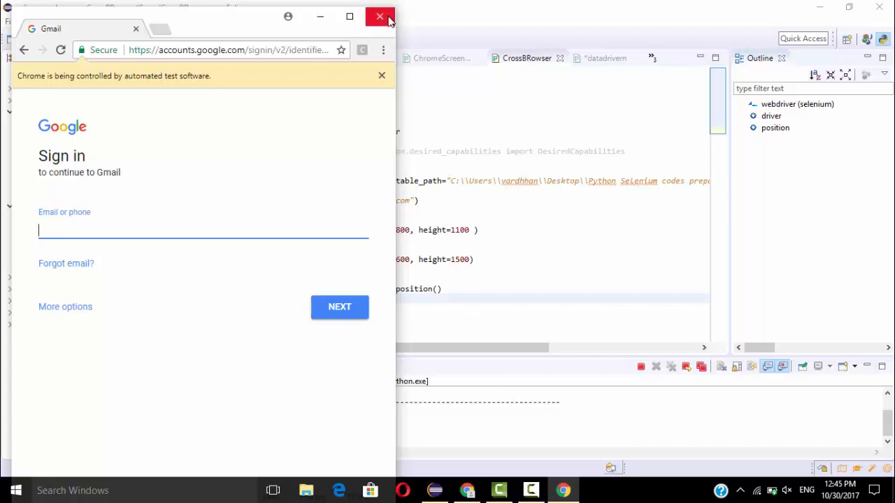
Close the automated Gmail window and review the console output {u'y': 10, u'x': 10}.
left_click(380, 17)
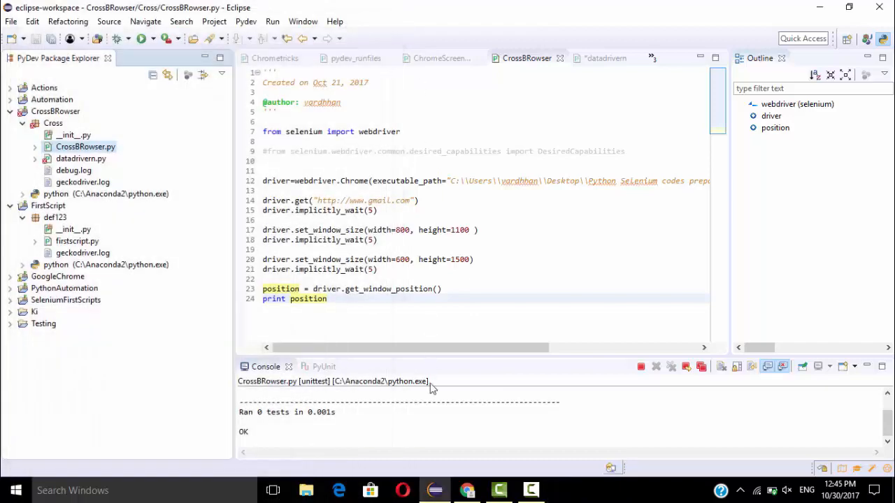
mouse_move(883, 426)
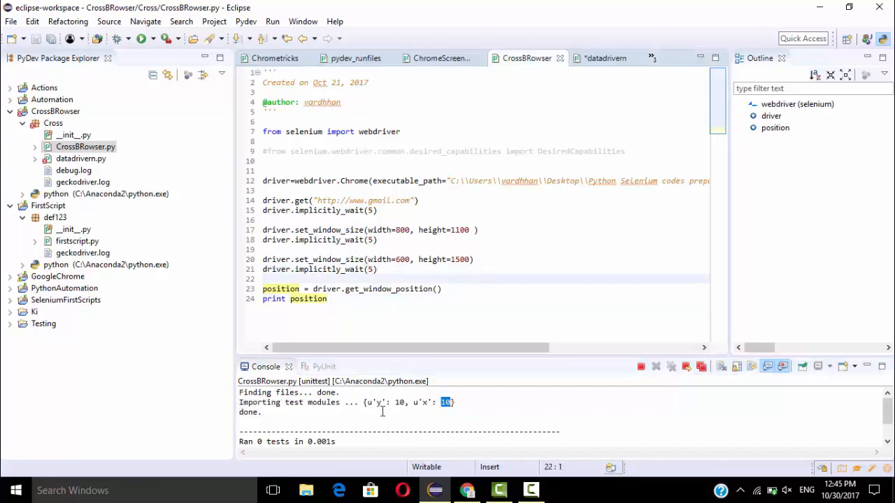
left_click(467, 490)
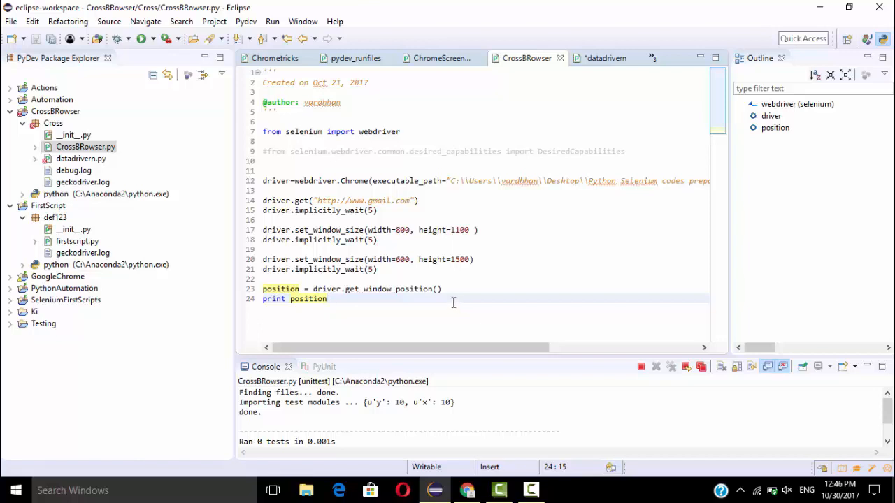
left_click(327, 300)
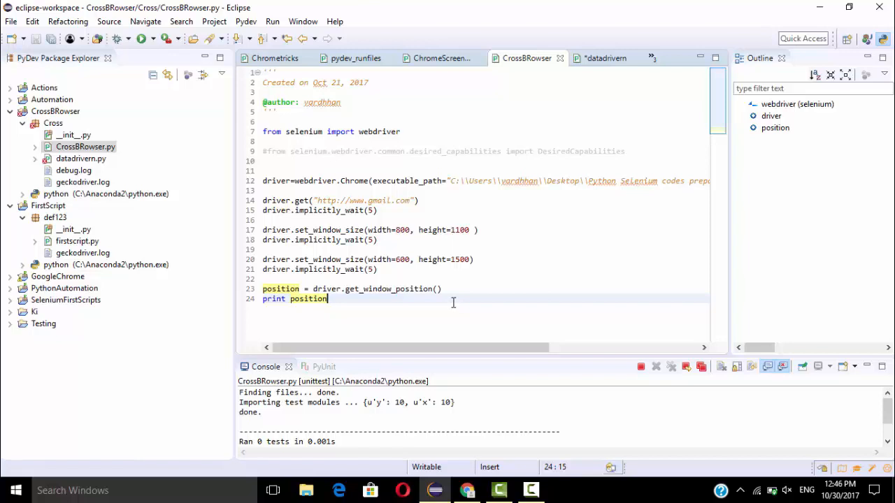